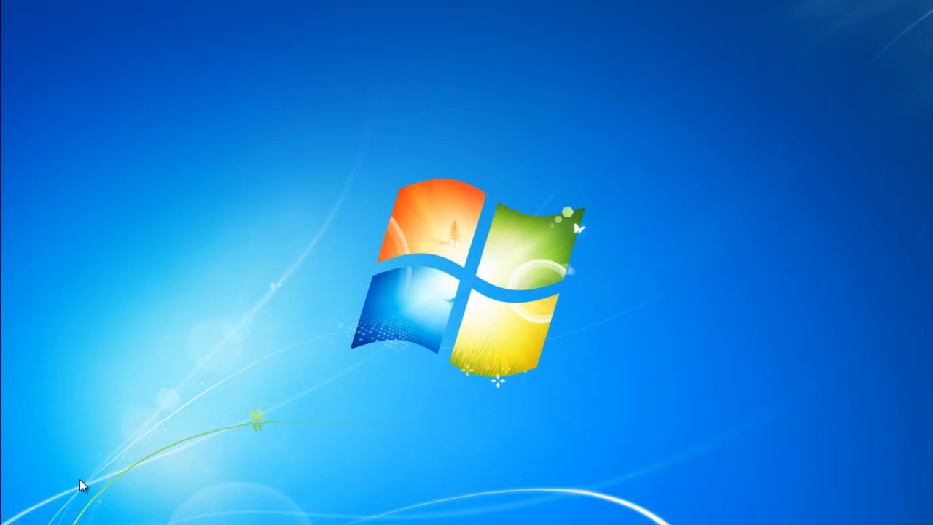
Show the full list of installed programs in the Start menu
click(12, 522)
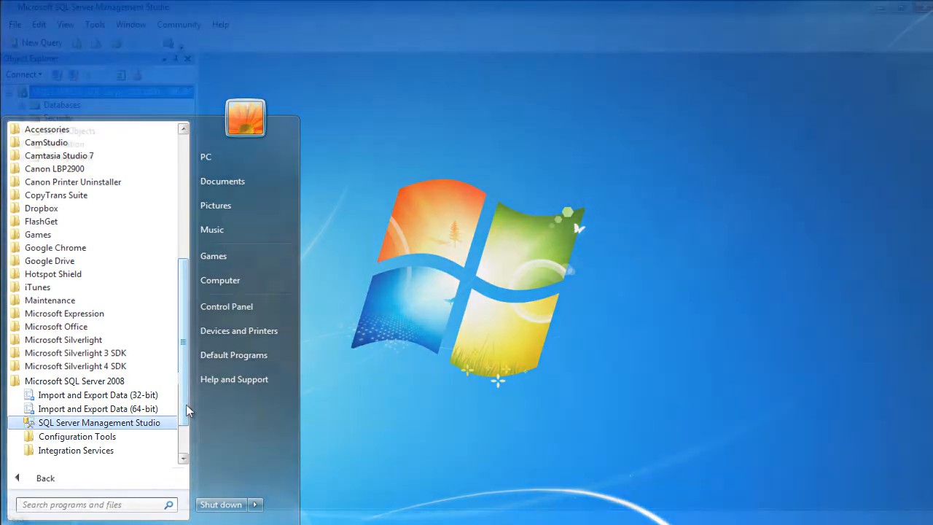
Launch SQL Server Management Studio and connect to the SQLEXPRESS Database Engine with Windows Authentication
click(99, 422)
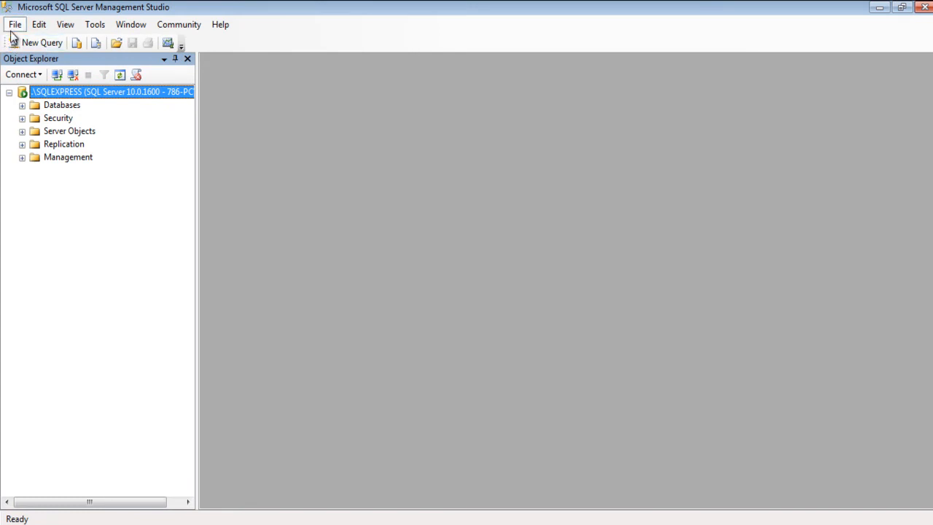
click(22, 74)
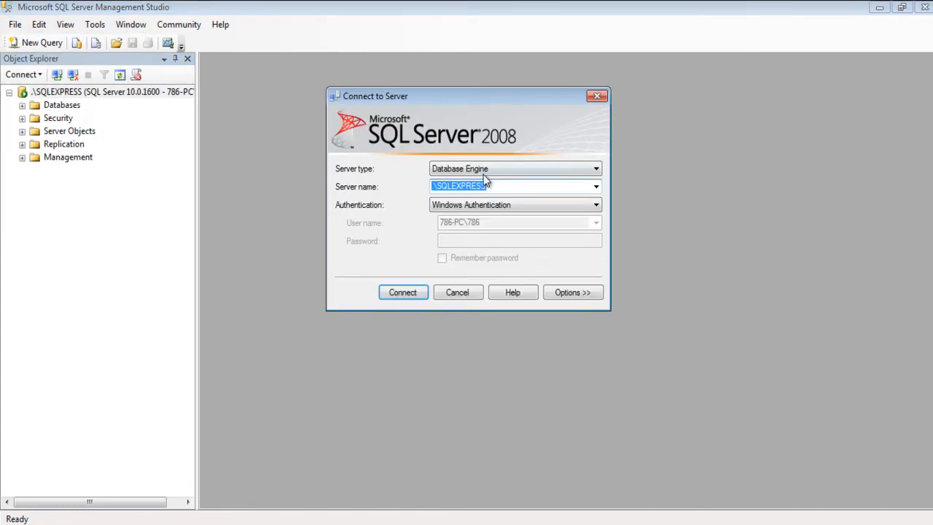
click(403, 291)
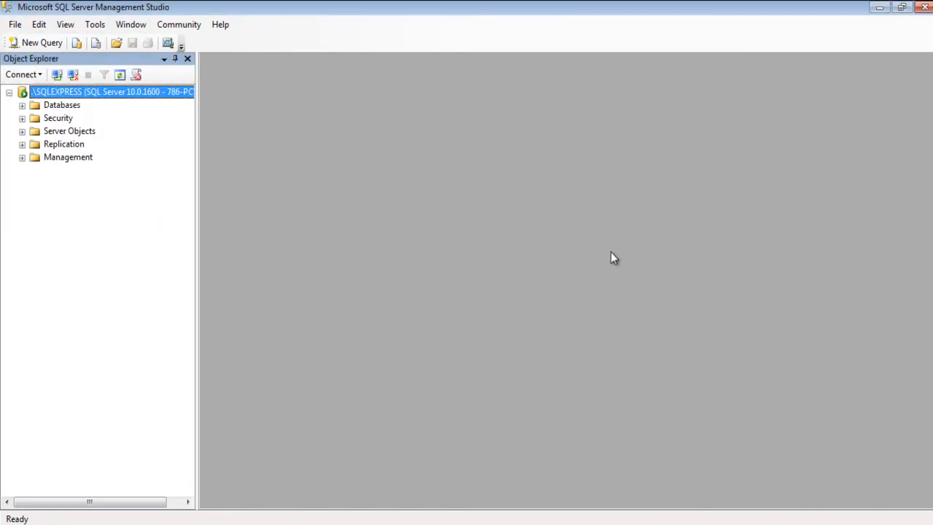
mouse_move(105, 144)
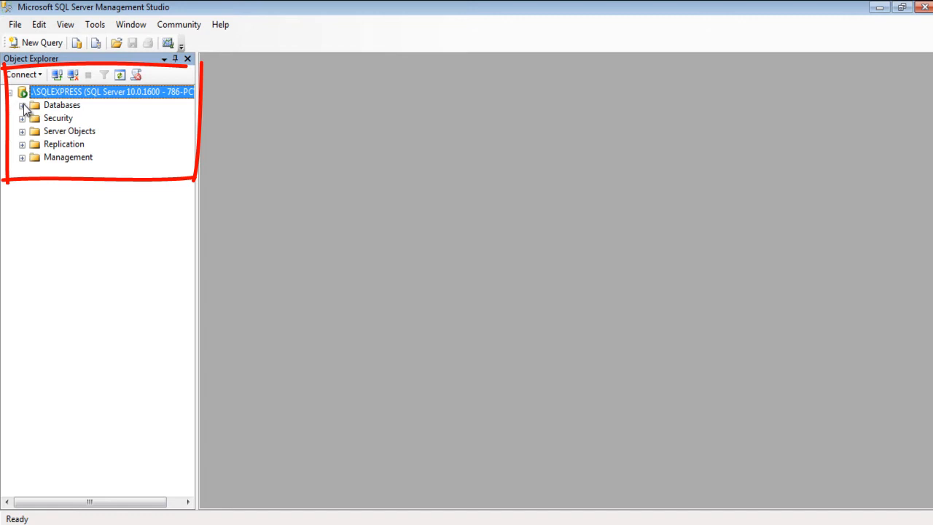
Expand the Databases folder in Object Explorer and bring up its list of actions
click(23, 105)
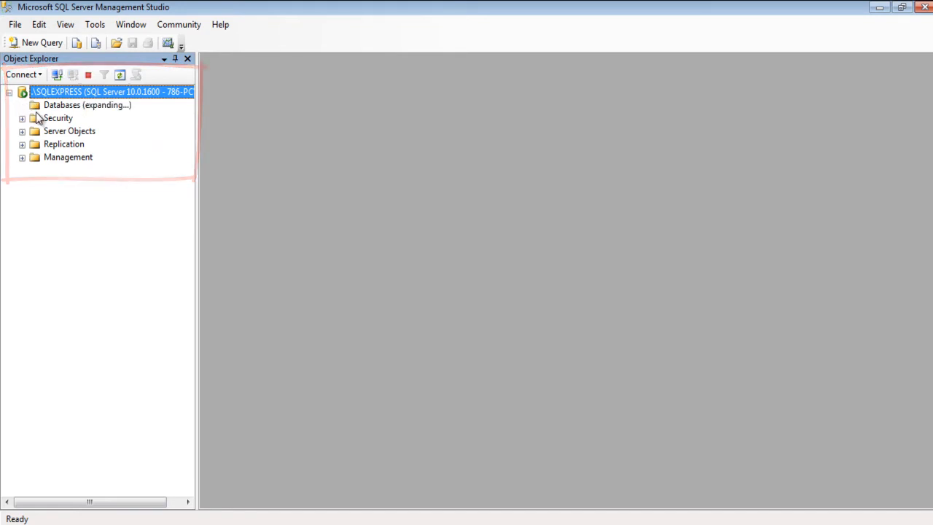
click(23, 105)
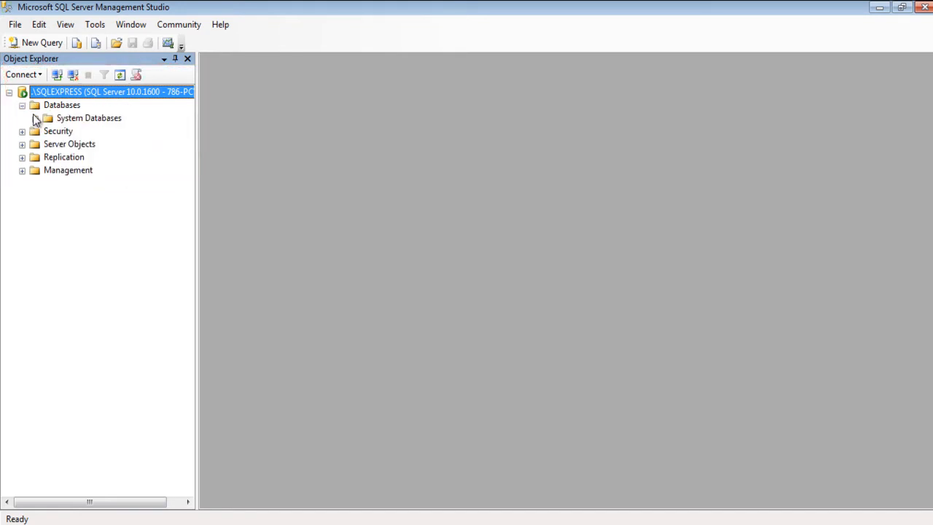
right_click(62, 105)
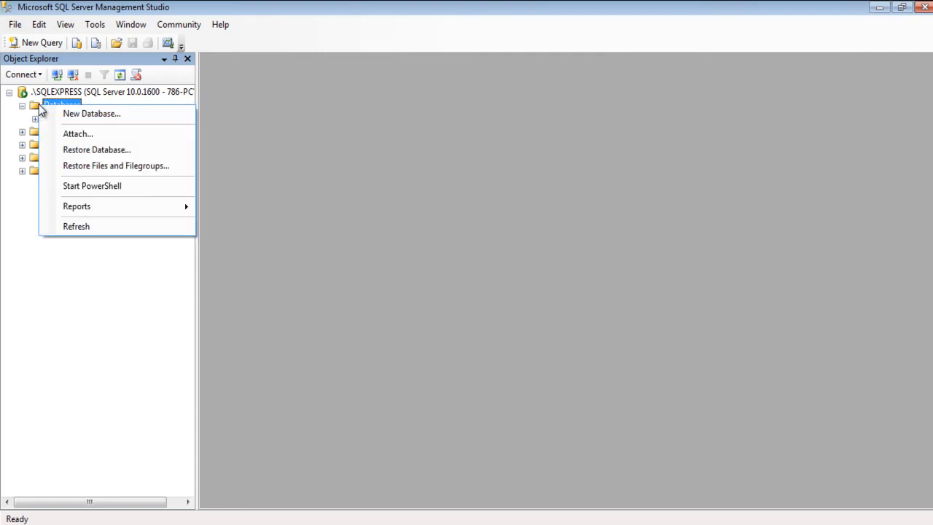
Start a new database named myTryDatabase, its data and log files named to match
click(90, 113)
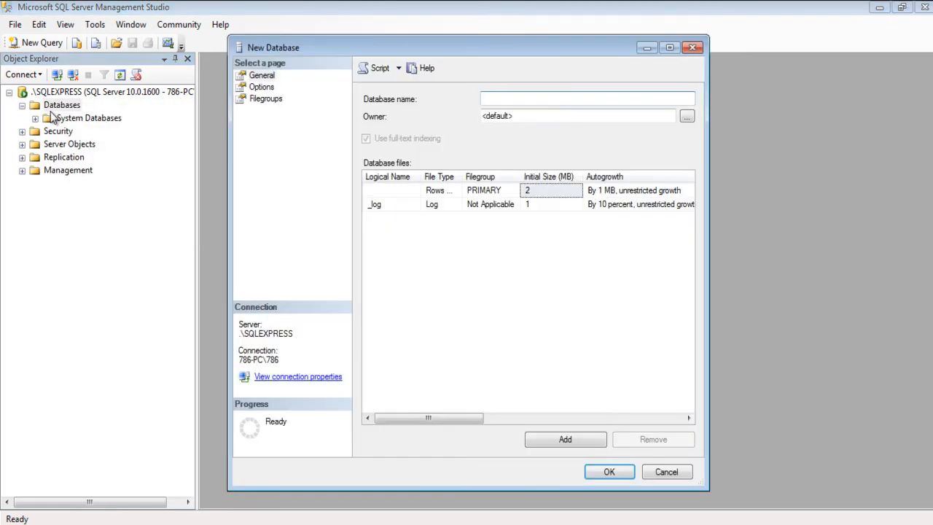
text(myTryDatabase)
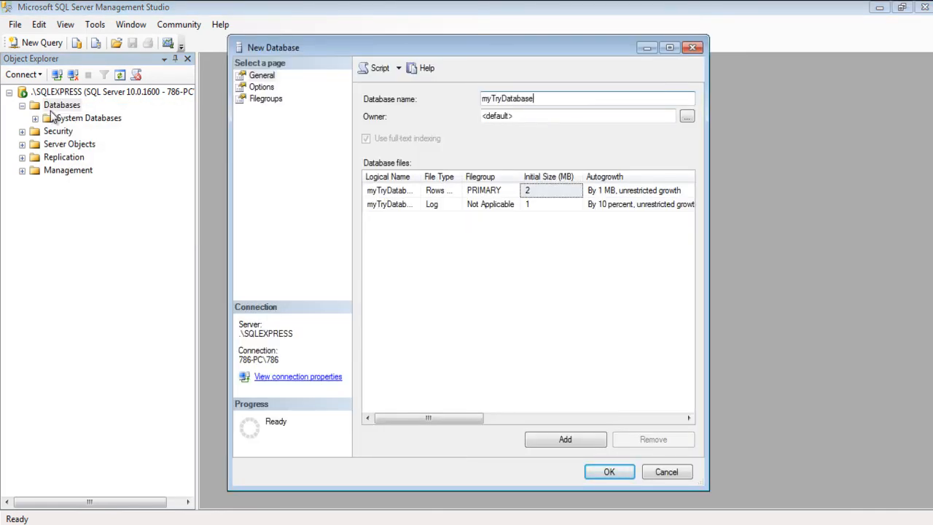